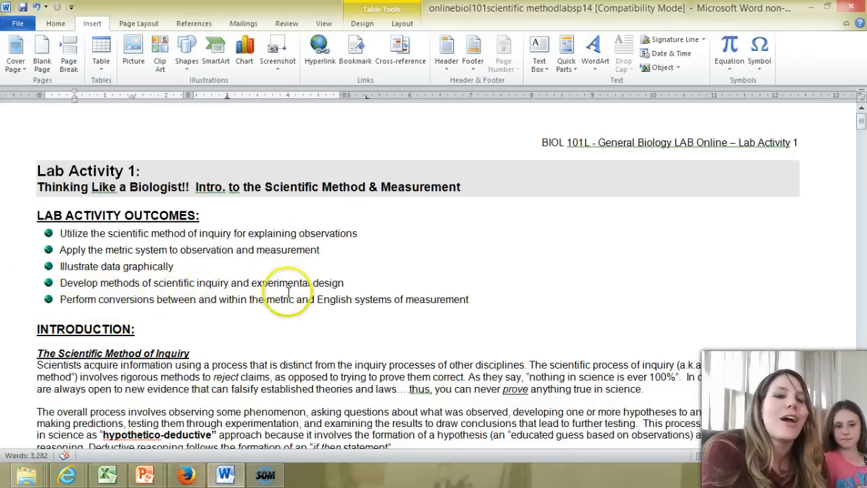
mouse_move(230, 310)
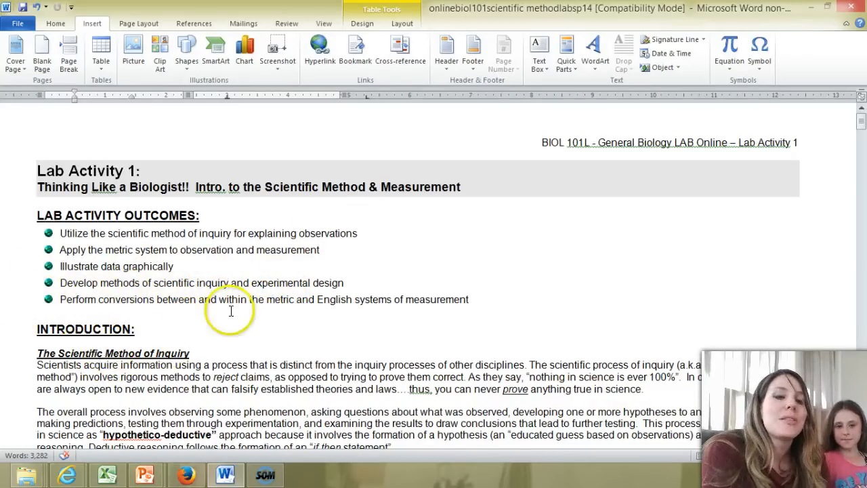
mouse_move(814, 132)
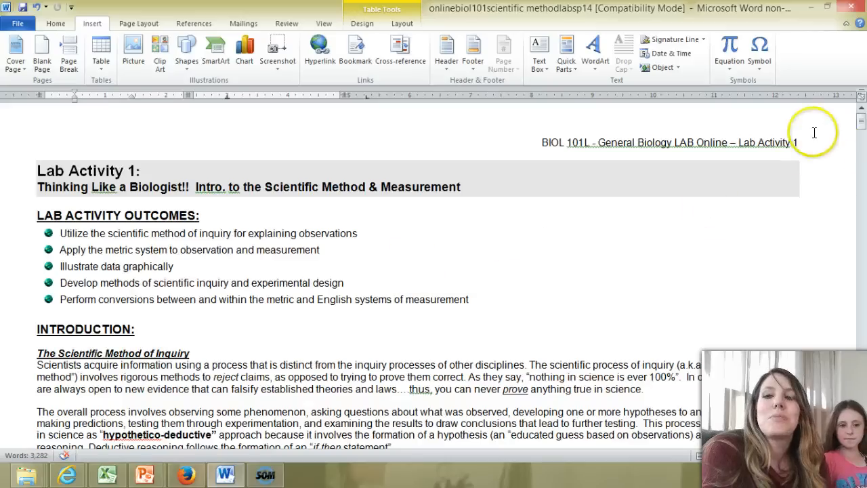
mouse_move(748, 191)
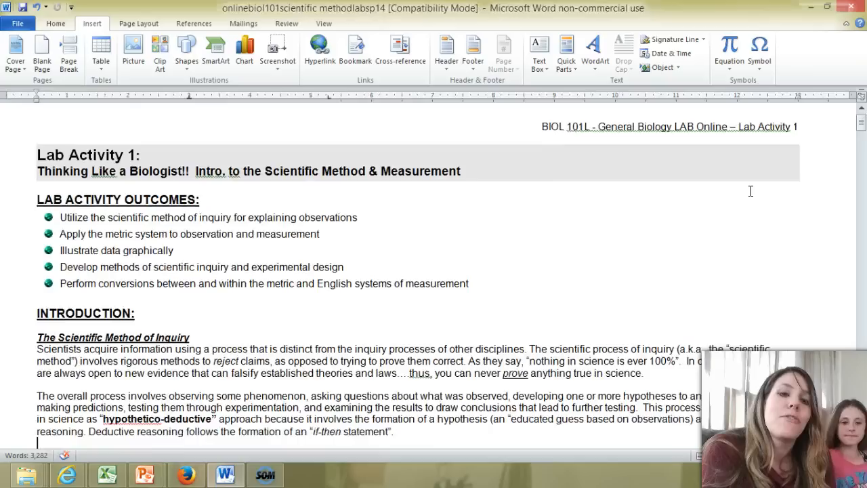
Step: Scroll past the title, outcomes and seven scientific method steps to the materials lists
scroll("down", 3)
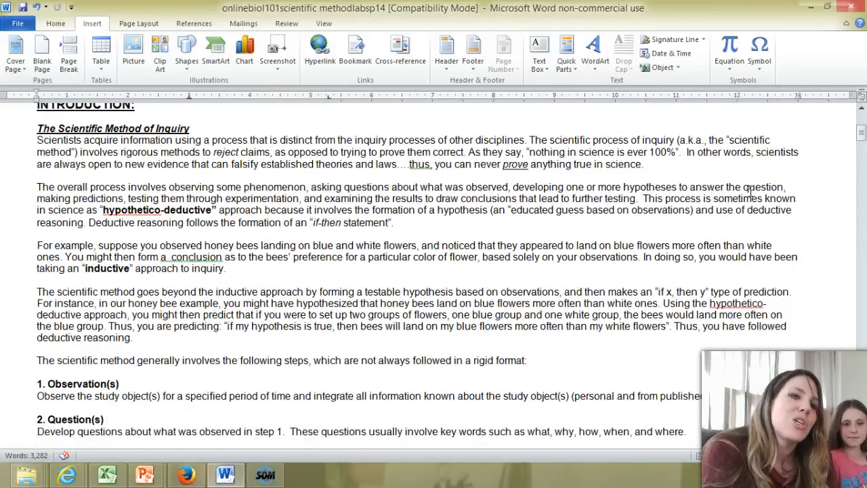
scroll("down", 3)
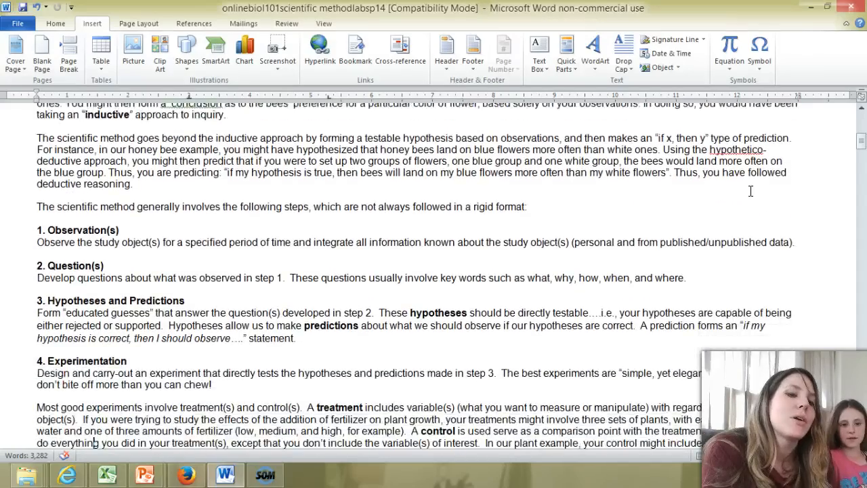
scroll("down", 3)
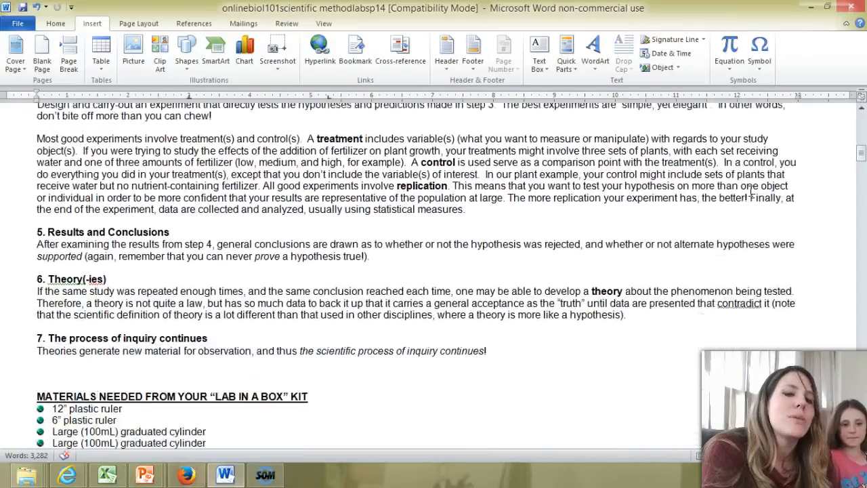
scroll("down", 3)
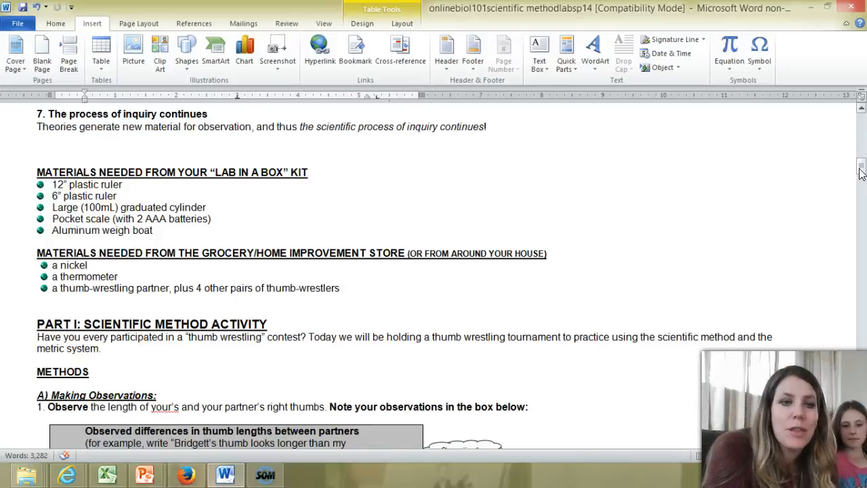
Step: Scroll to the observation box and the longer-thumbs-win hypothesis box
scroll("down", 3)
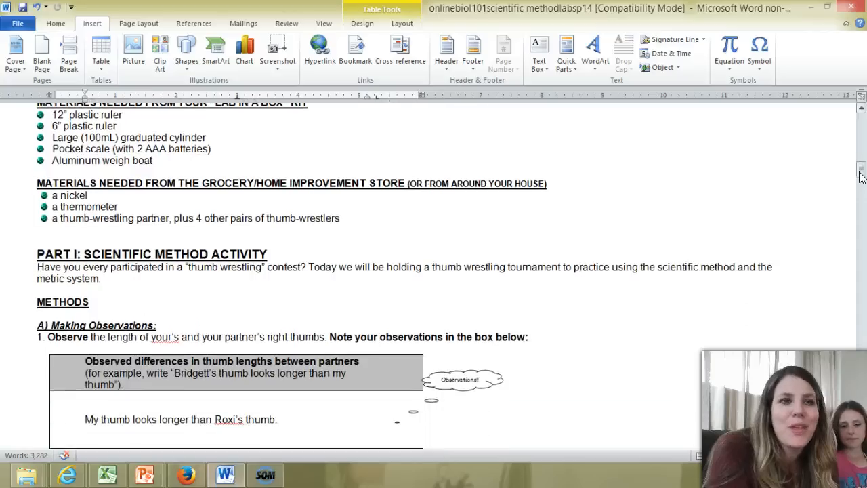
scroll("down", 3)
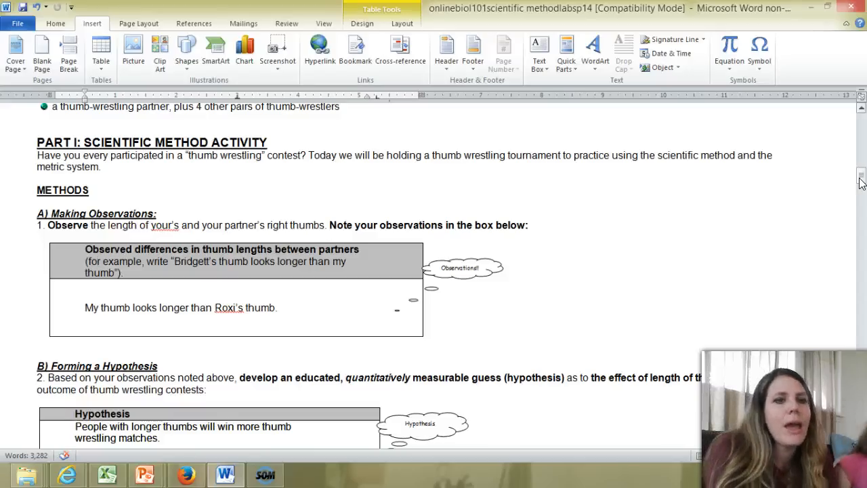
mouse_move(303, 283)
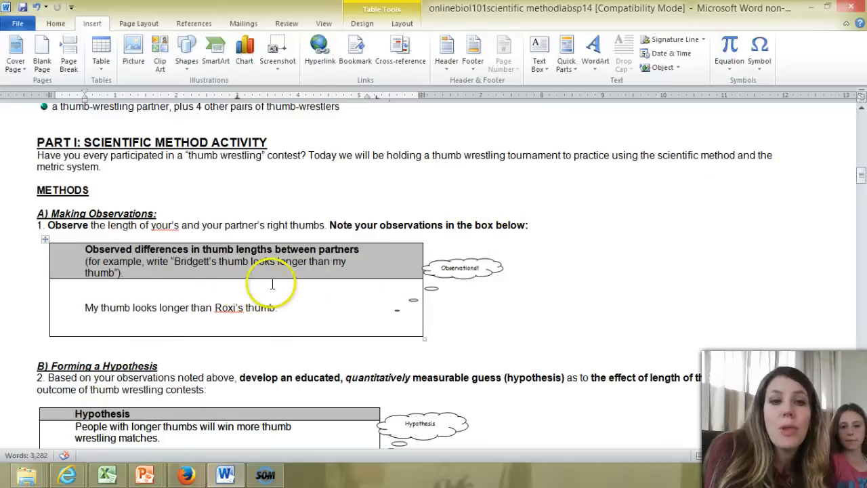
mouse_move(115, 314)
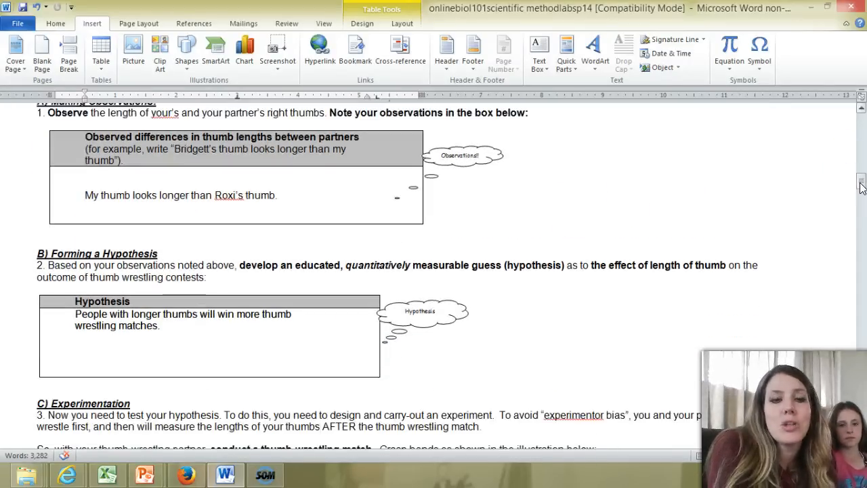
Step: Scroll to section C and the winner/loser table listing Roxi as match 1's loser
scroll("down", 3)
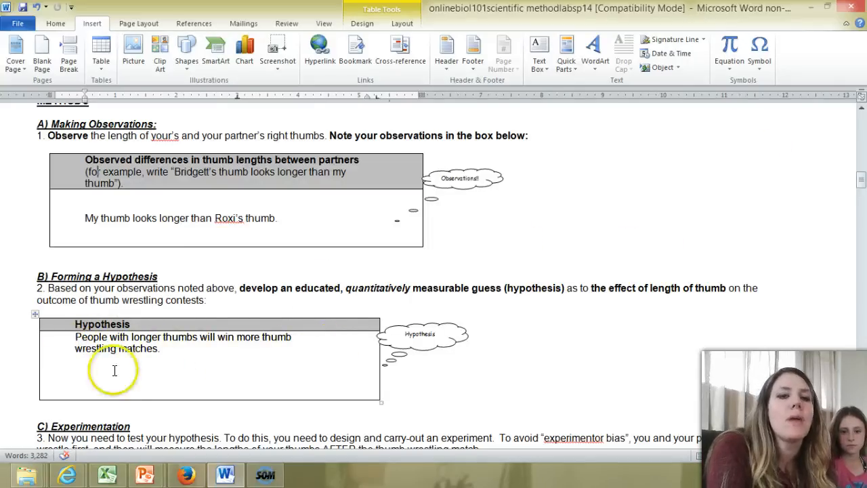
mouse_move(238, 374)
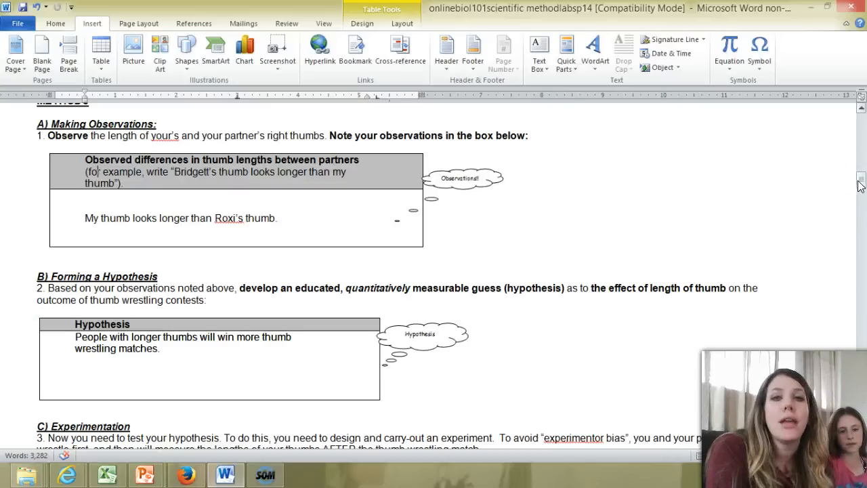
scroll("down", 3)
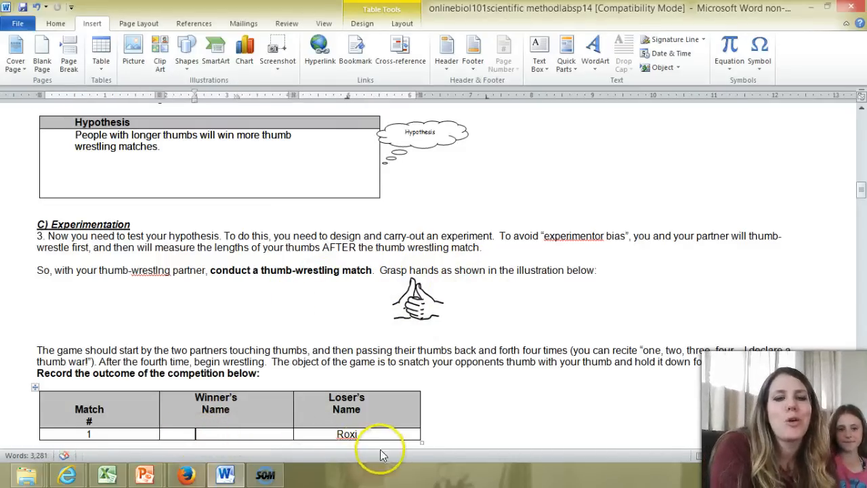
double_click(346, 434)
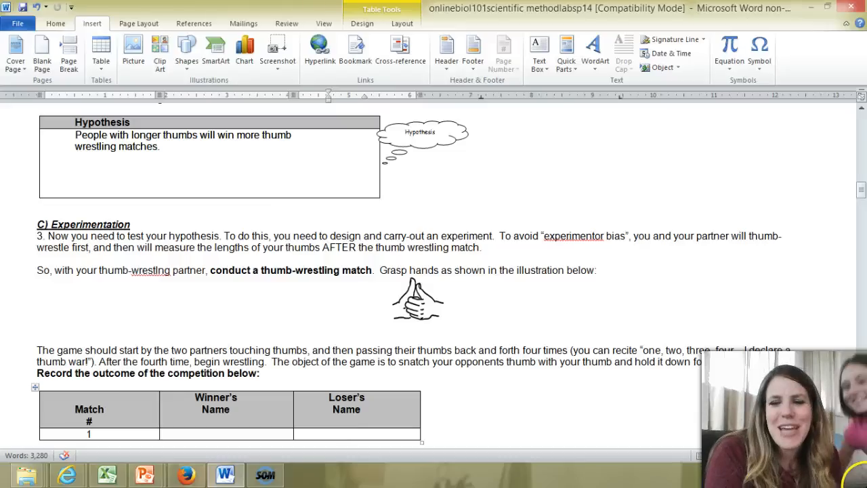
scroll("down", 3)
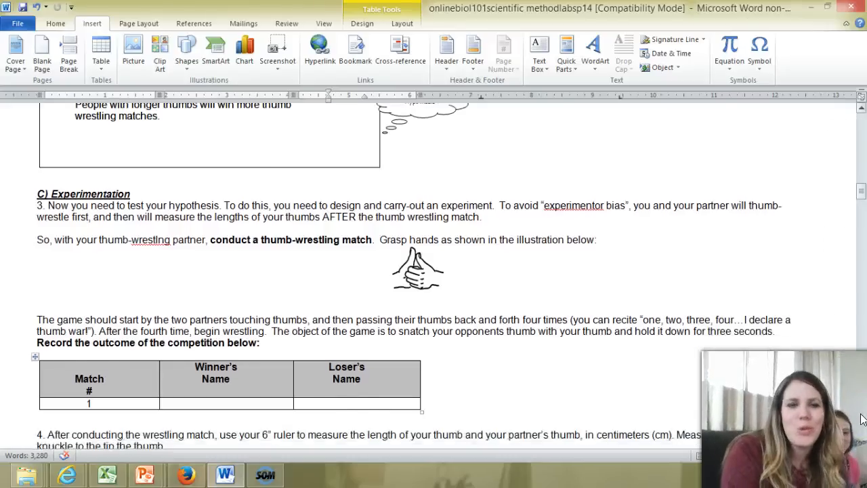
scroll("down", 3)
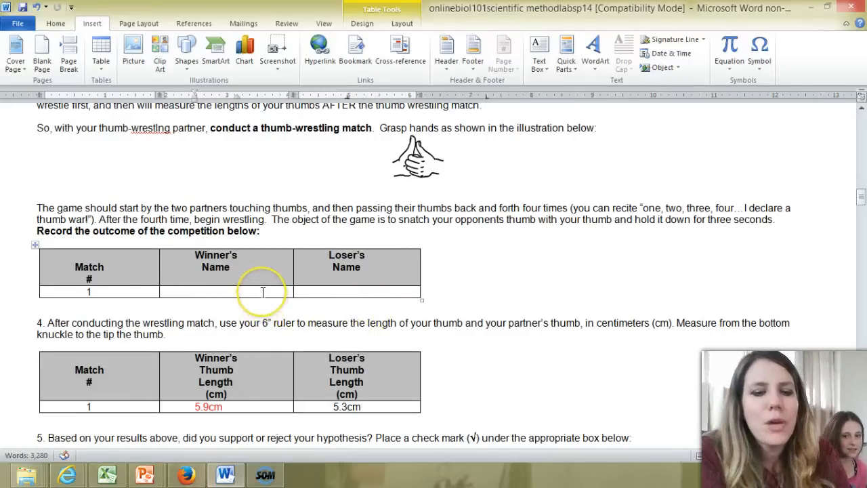
type("Brie")
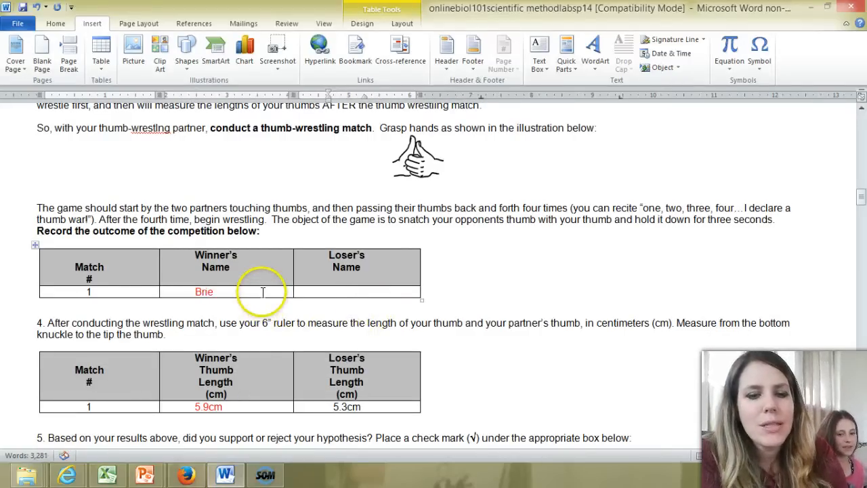
type("Roxi")
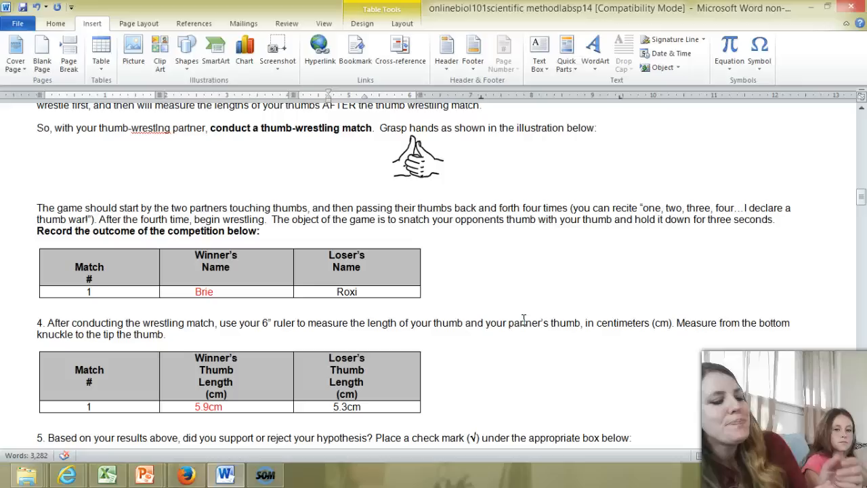
left_click(358, 291)
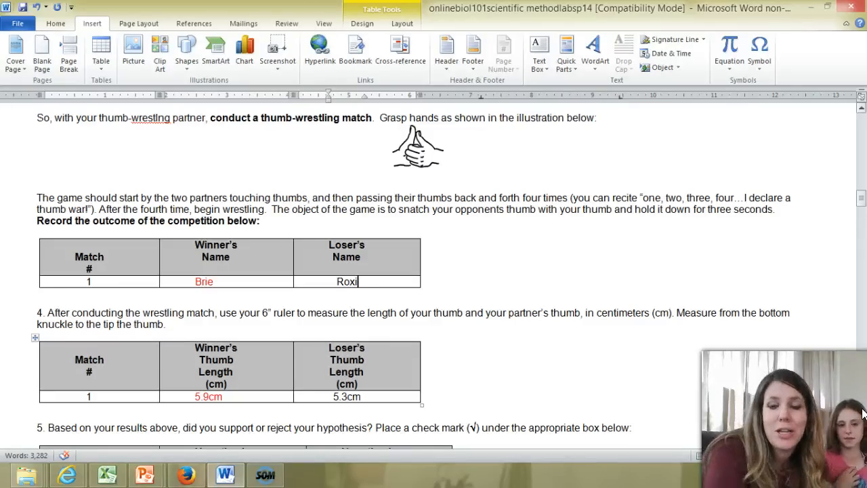
scroll("down", 3)
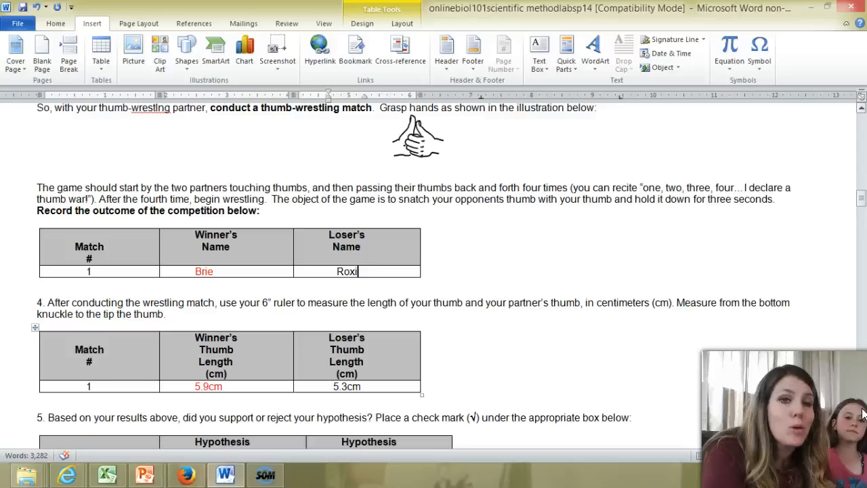
scroll("down", 3)
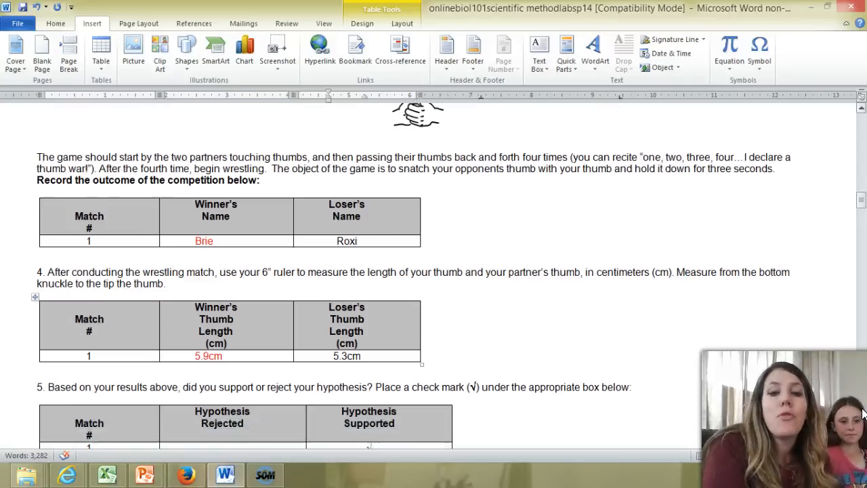
scroll("down", 3)
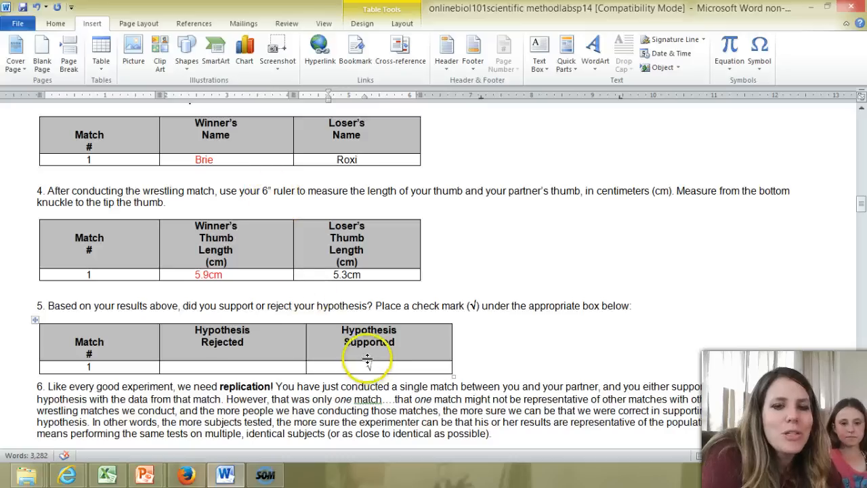
Step: Put a √ in match 1's Hypothesis Supported cell, then scroll to step 6 on replication
left_click(369, 365)
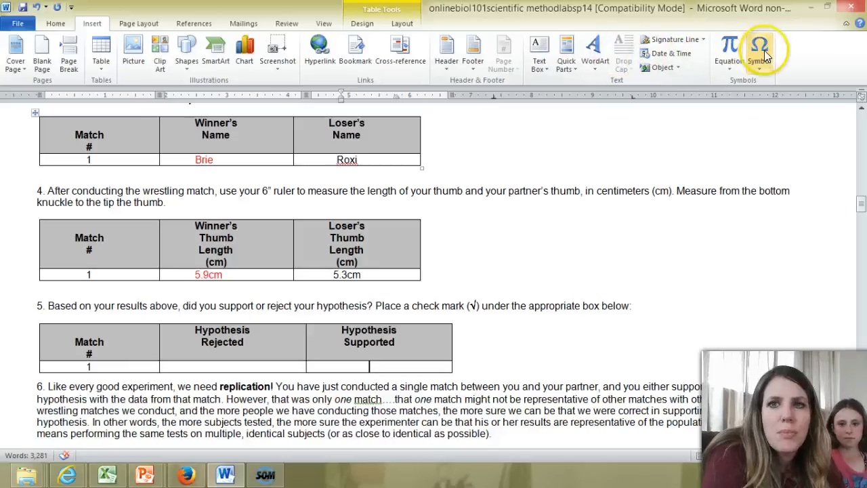
type("√")
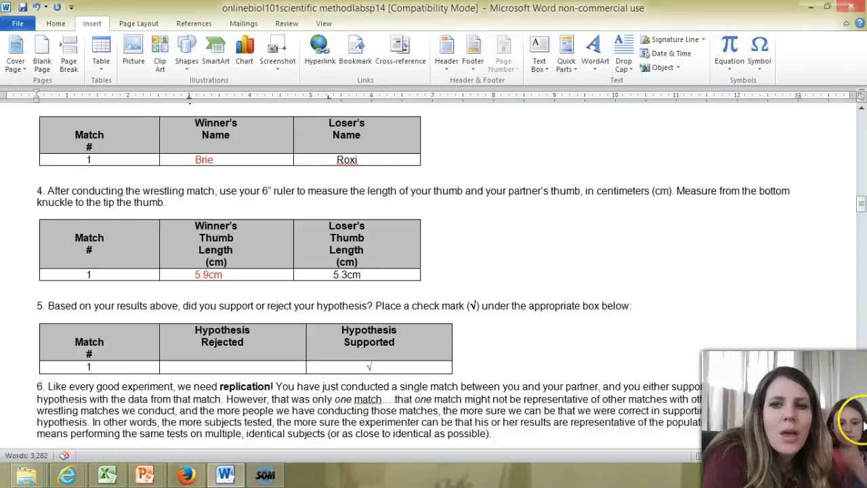
scroll("down", 3)
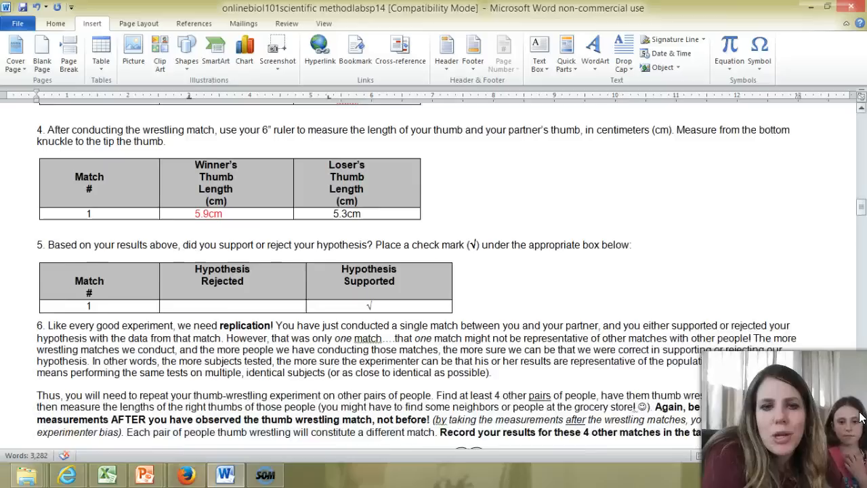
scroll("down", 3)
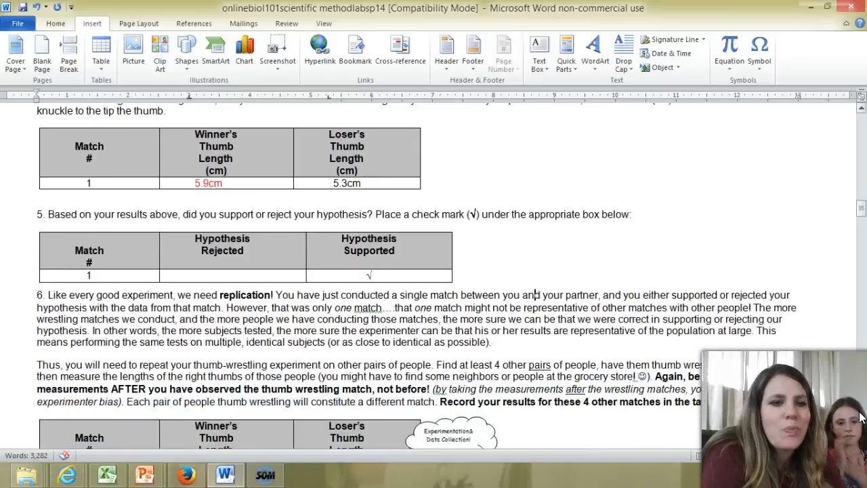
scroll("down", 3)
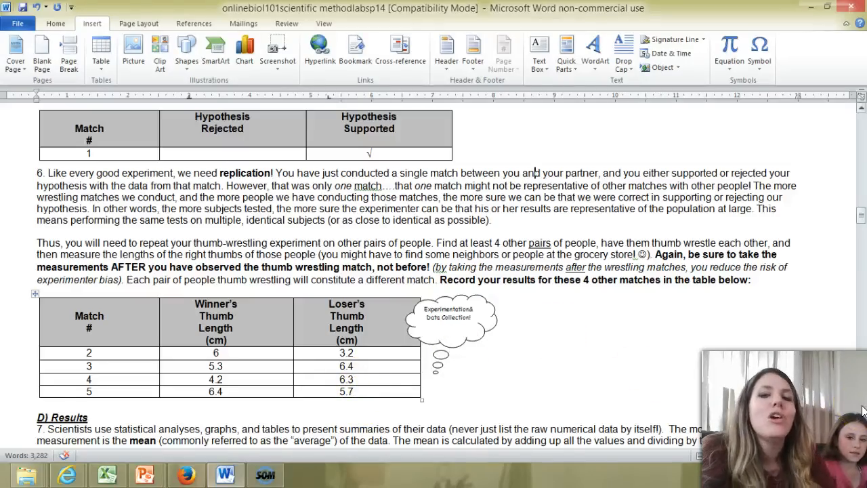
scroll("down", 3)
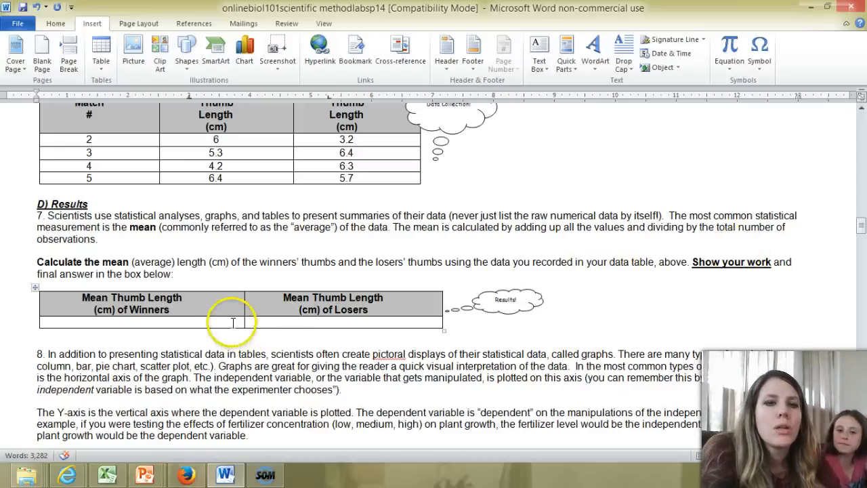
Step: Enlarge the Mean Thumb Length of Winners answer row, then scroll to the column-graph instructions
left_click(232, 319)
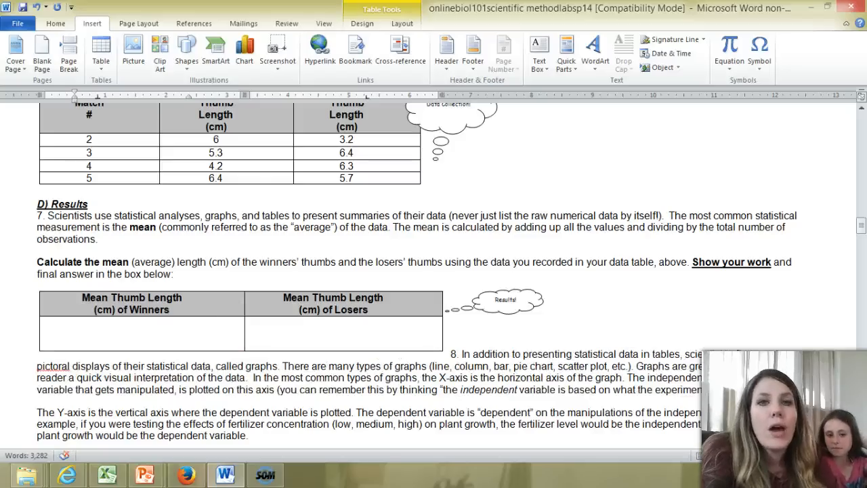
left_click(75, 344)
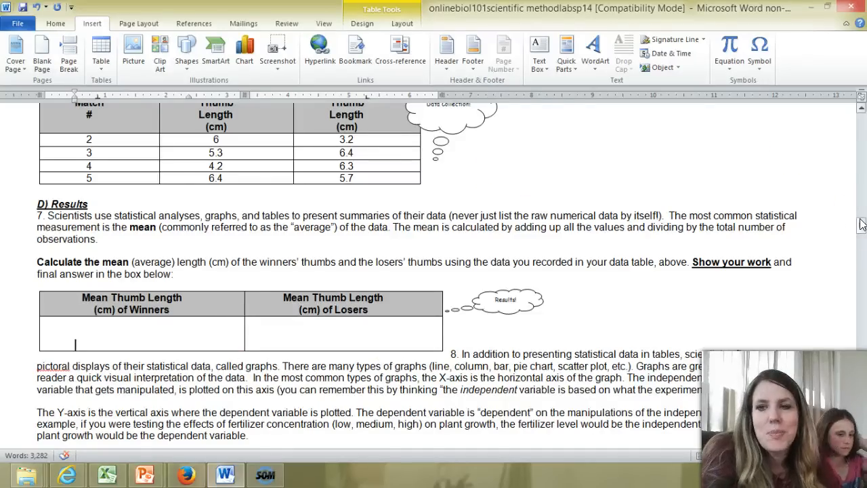
scroll("down", 3)
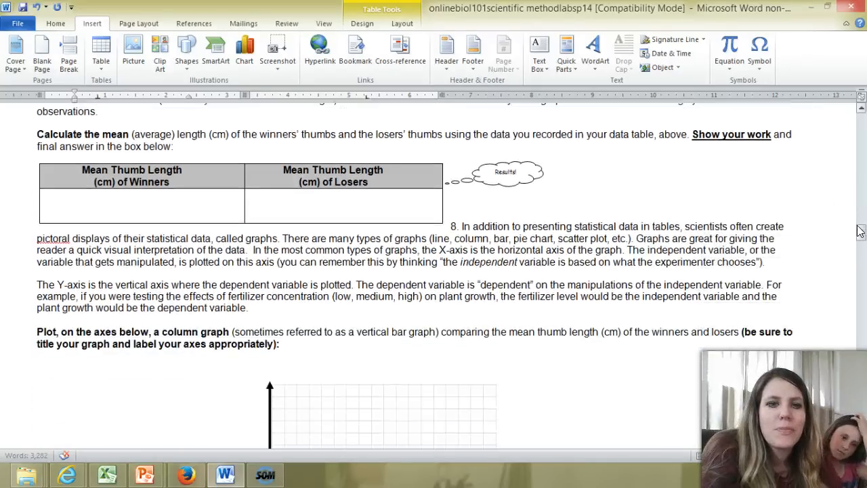
scroll("down", 3)
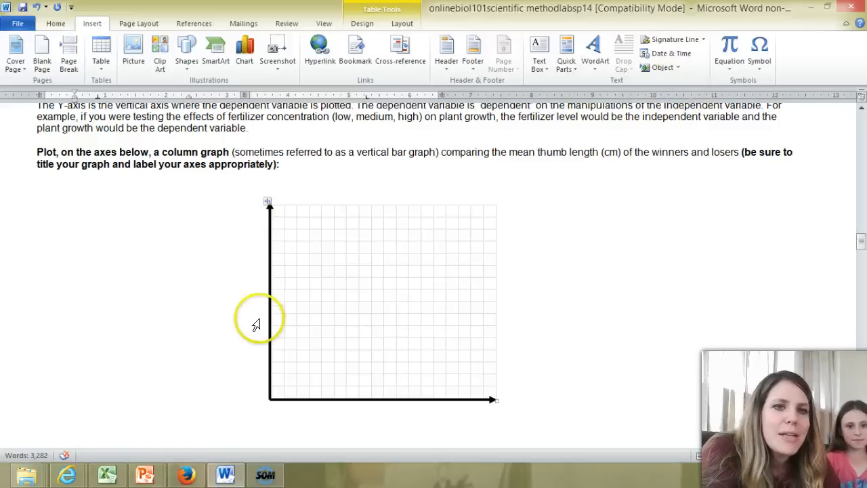
mouse_move(272, 390)
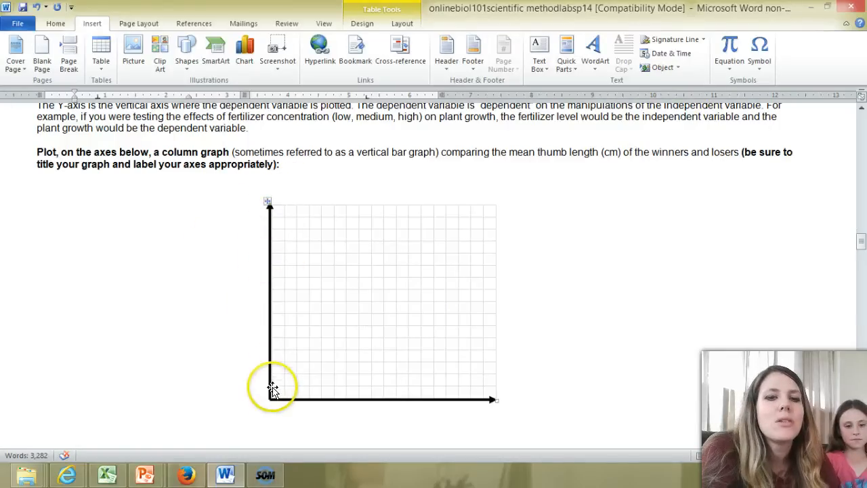
mouse_move(264, 400)
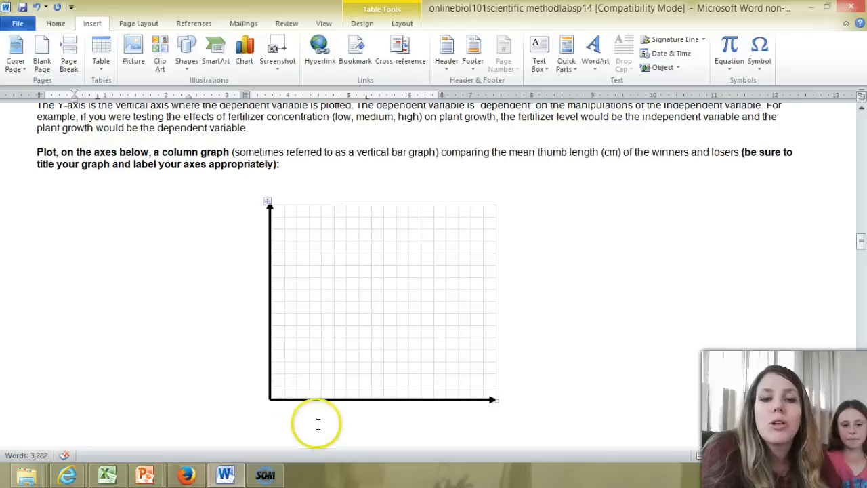
mouse_move(422, 410)
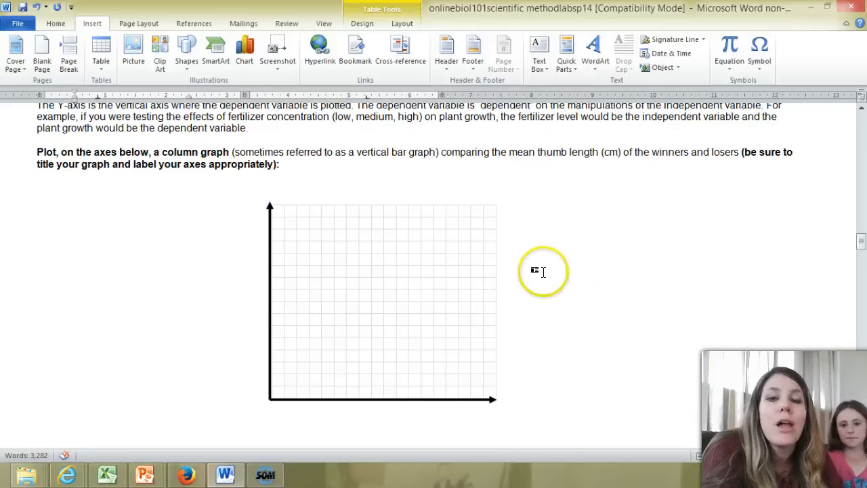
mouse_move(570, 271)
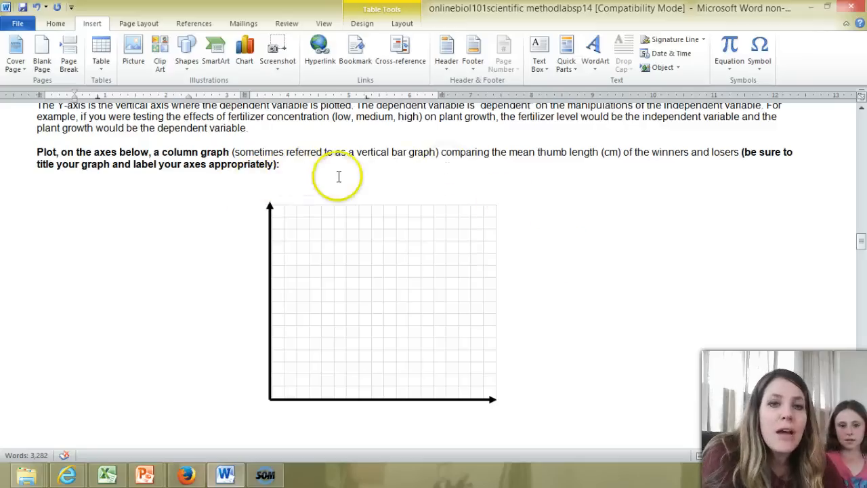
mouse_move(314, 178)
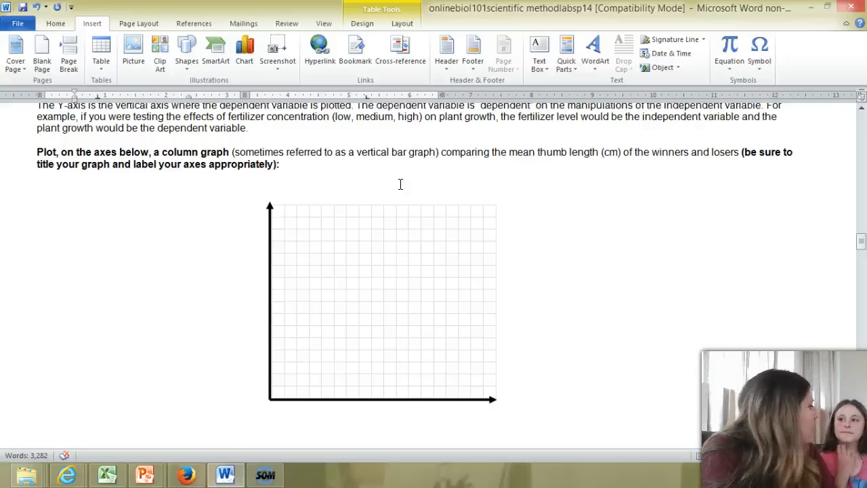
mouse_move(241, 213)
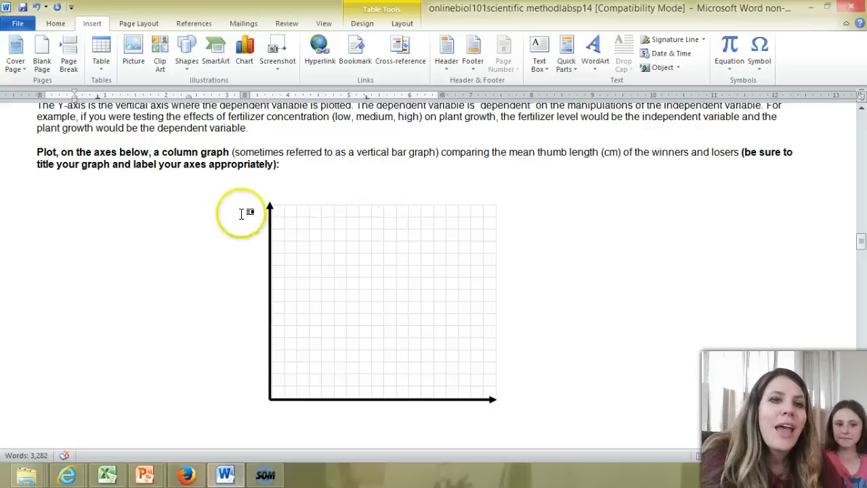
mouse_move(242, 340)
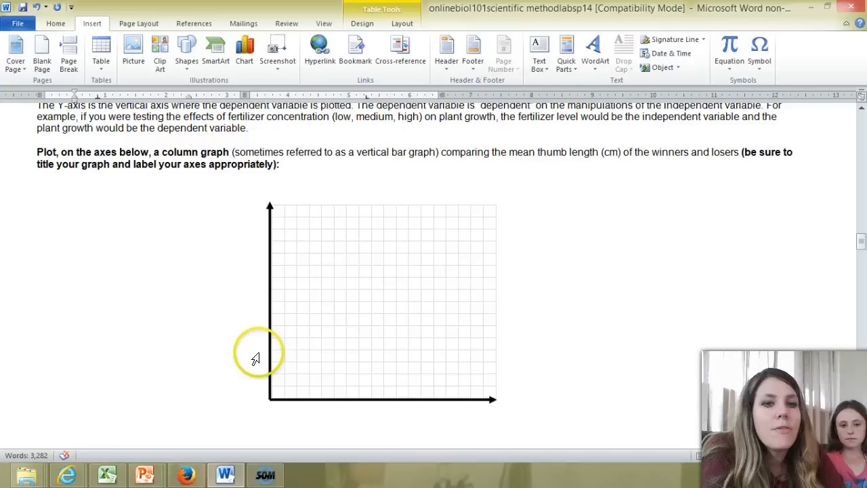
mouse_move(249, 232)
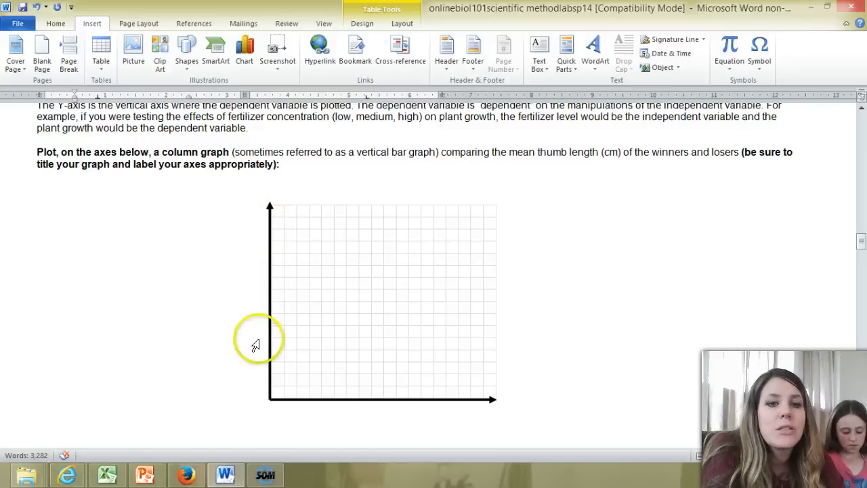
mouse_move(256, 394)
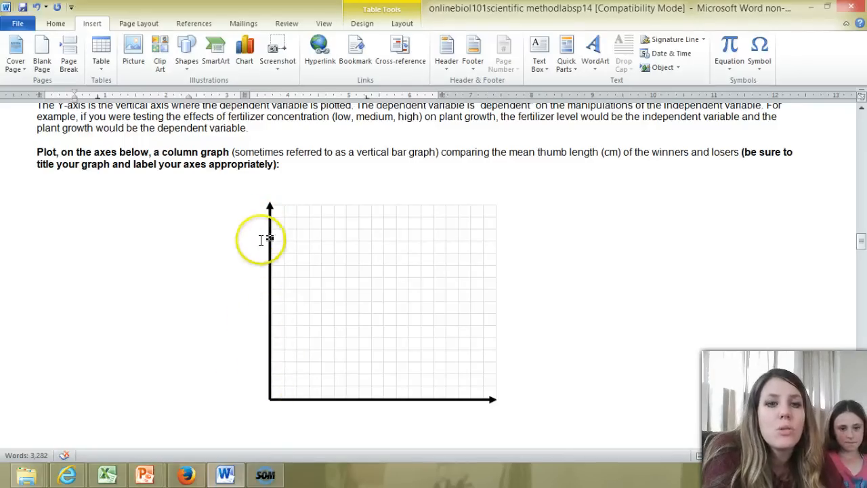
mouse_move(204, 281)
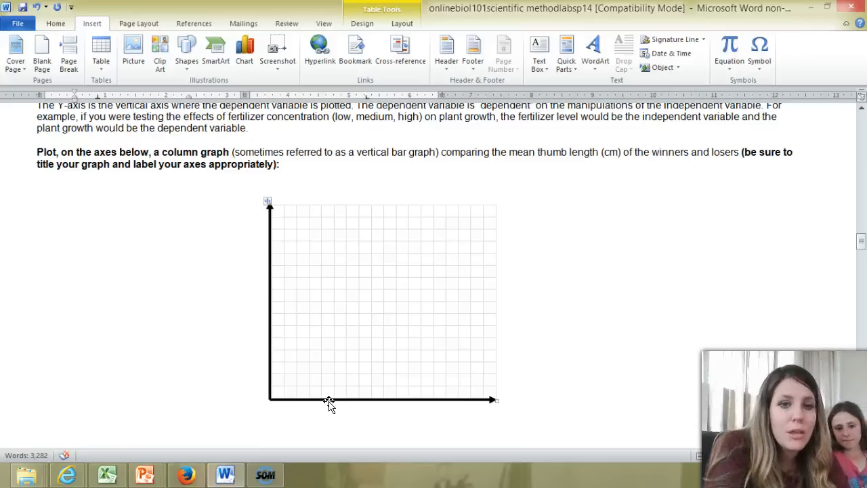
left_click(324, 398)
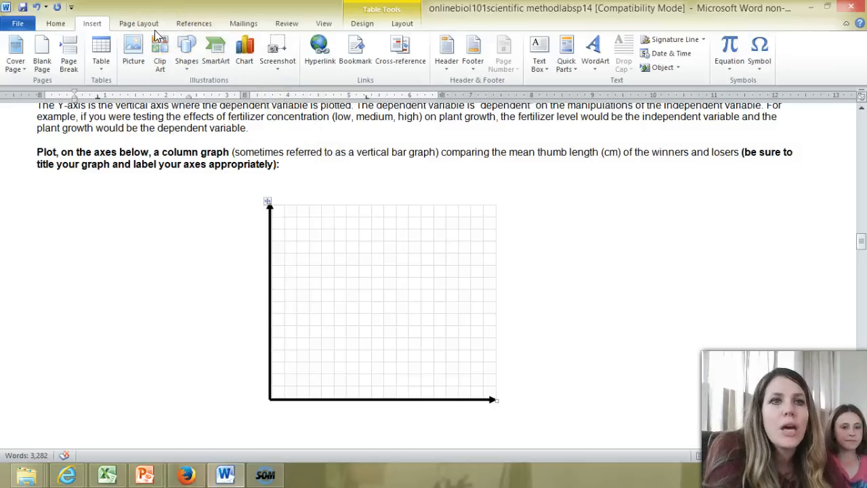
Step: Click around the empty graph grid, then scroll to Part E on conclusions
left_click(187, 51)
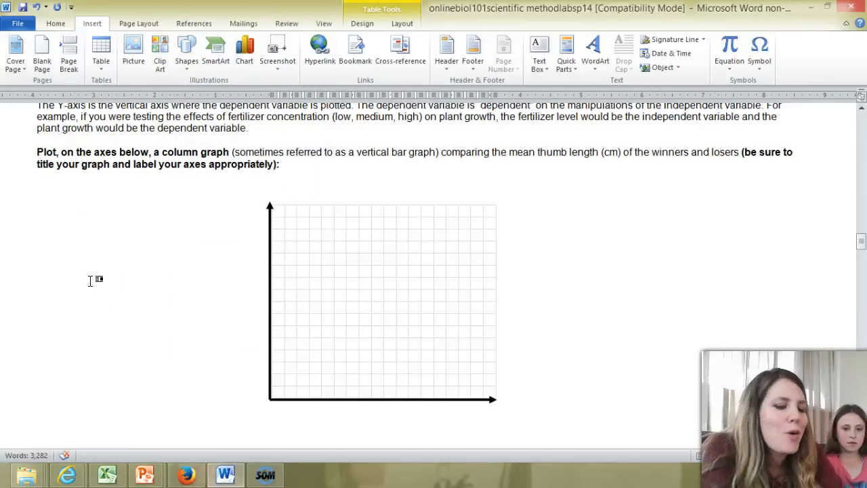
left_click(277, 283)
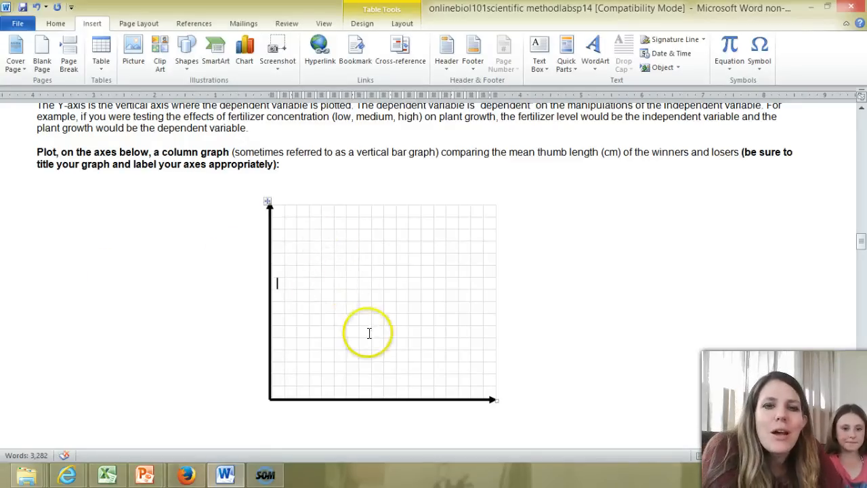
mouse_move(859, 233)
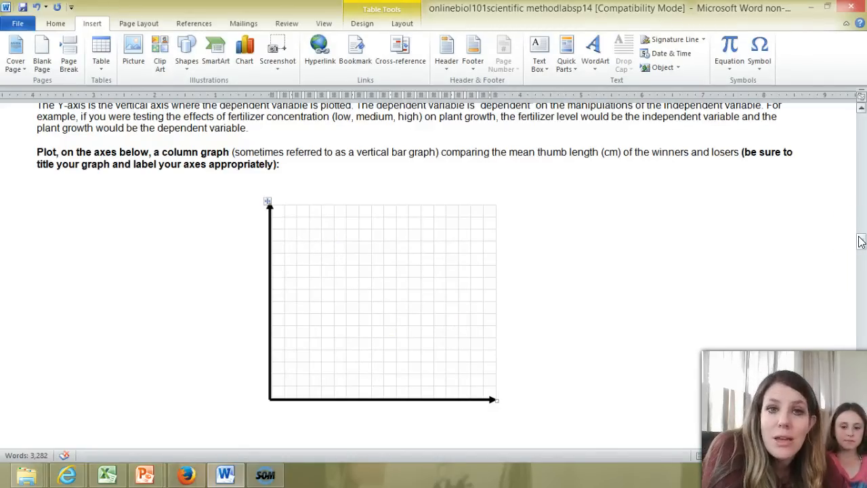
left_click(276, 283)
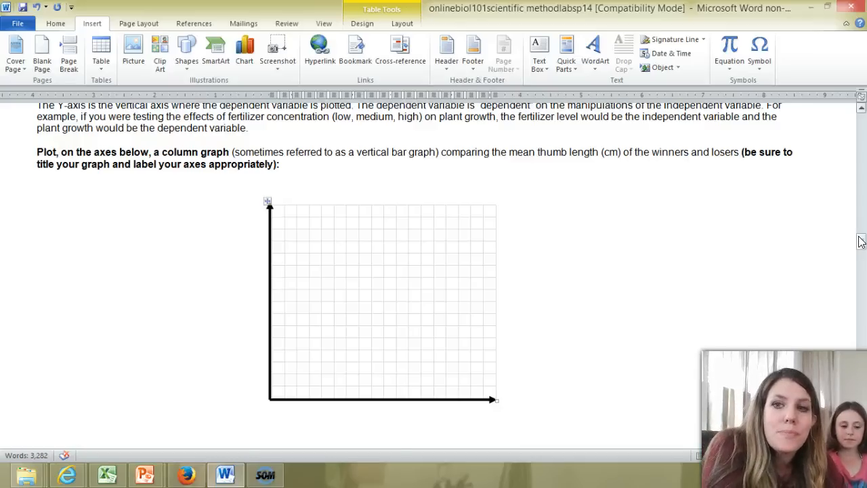
scroll("down", 3)
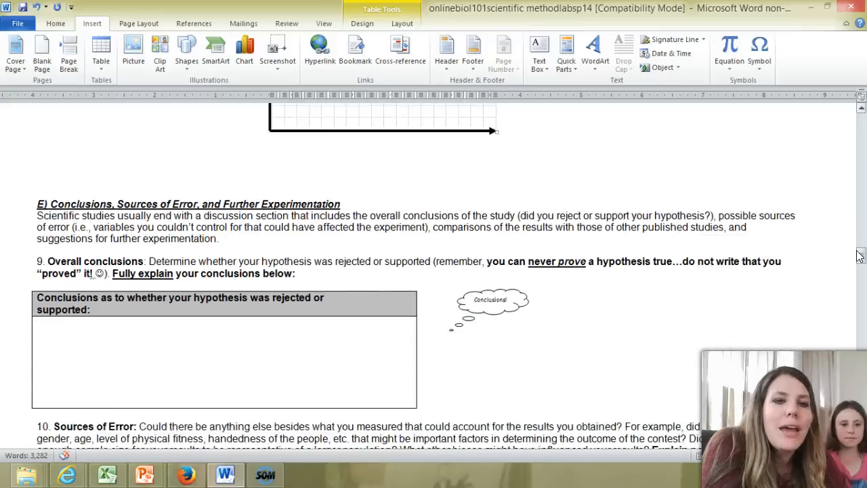
Step: Scroll to the empty Possible Sources of Error and Alternative hypothesis boxes
scroll("down", 3)
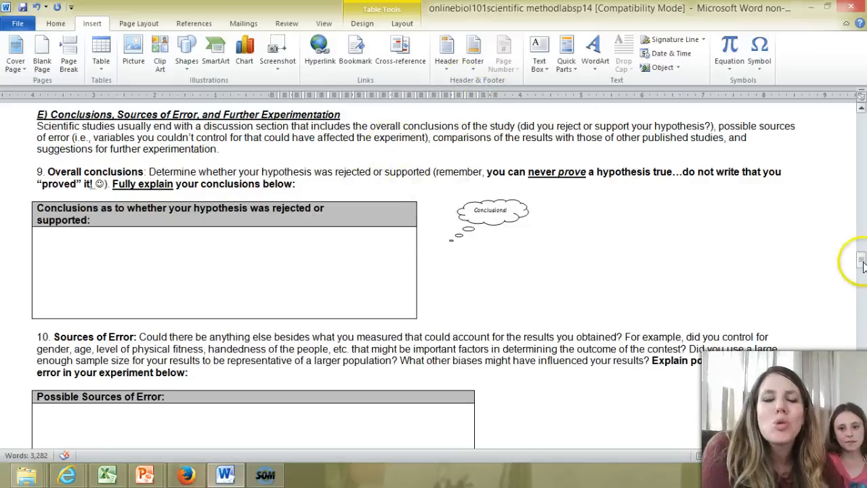
scroll("down", 3)
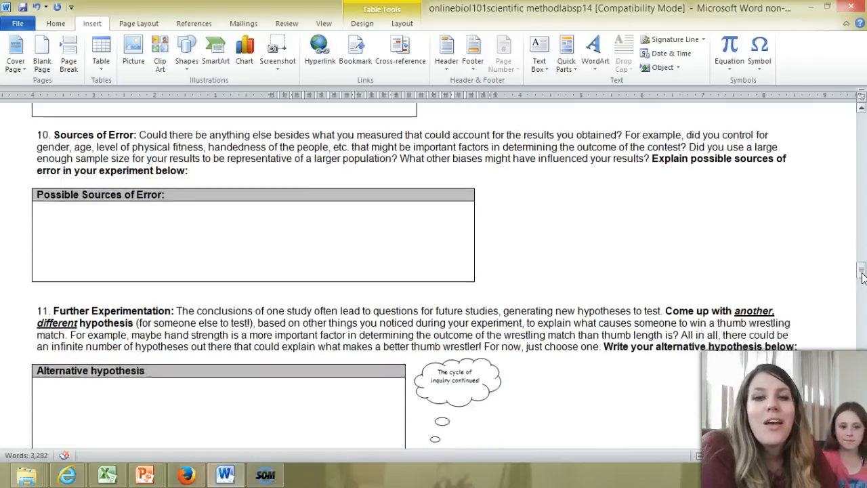
Step: Scroll past the empty Experimental Design box to the Part II Metric System heading
scroll("down", 3)
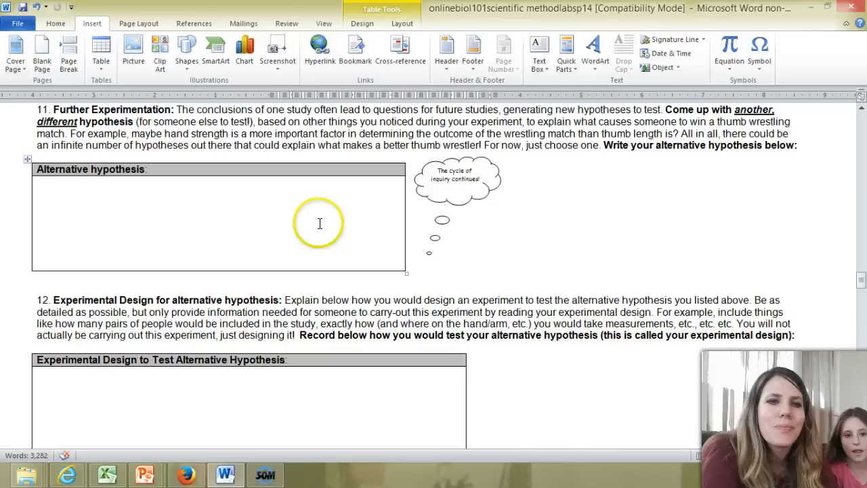
mouse_move(279, 236)
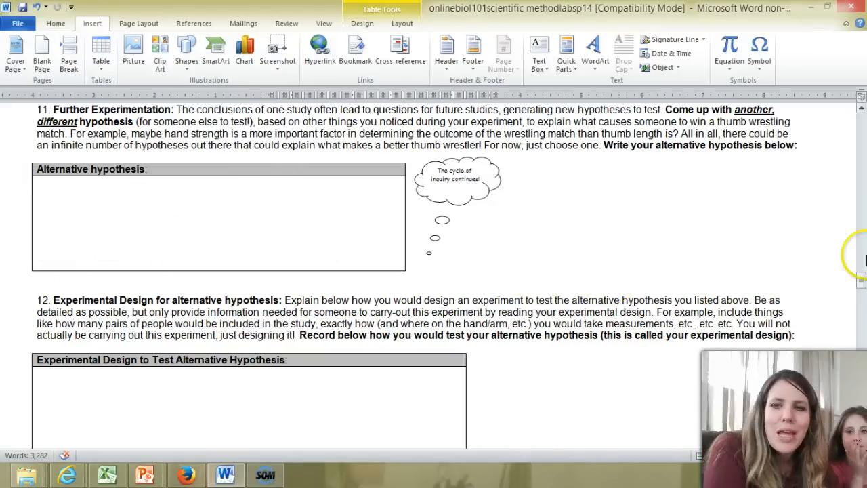
scroll("down", 3)
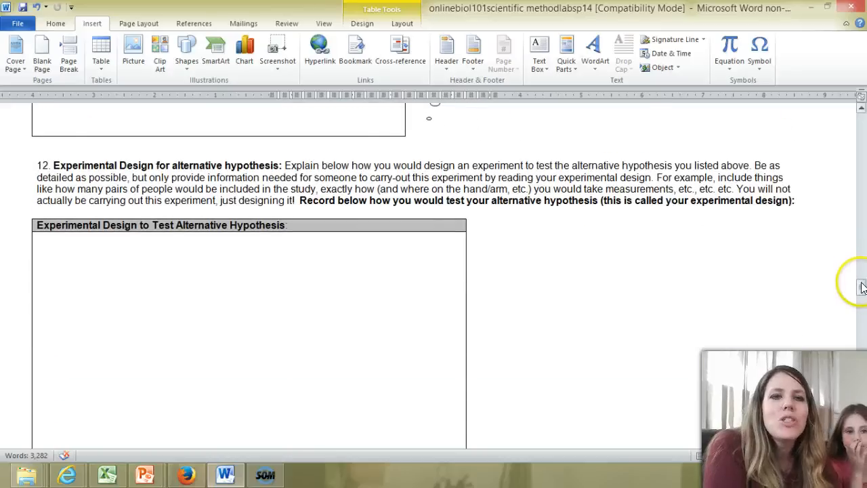
scroll("down", 3)
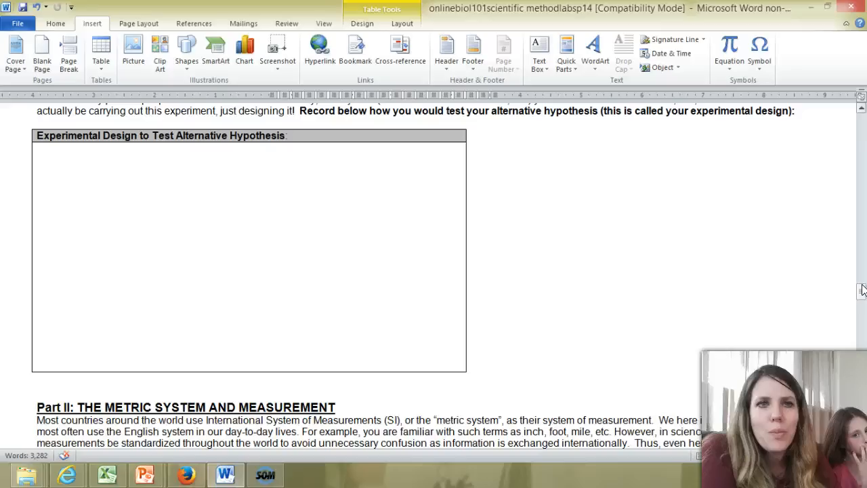